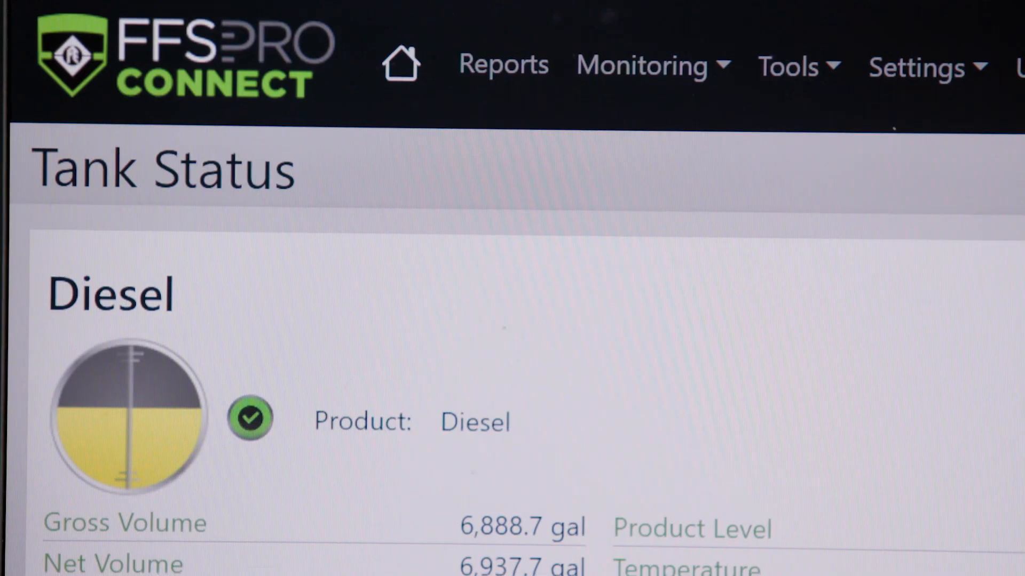
Step: Open the Configuration page and choose the tank assigned to Pump 1
{"action": "scroll", "scroll_direction": "down", "scroll_amount": 3}
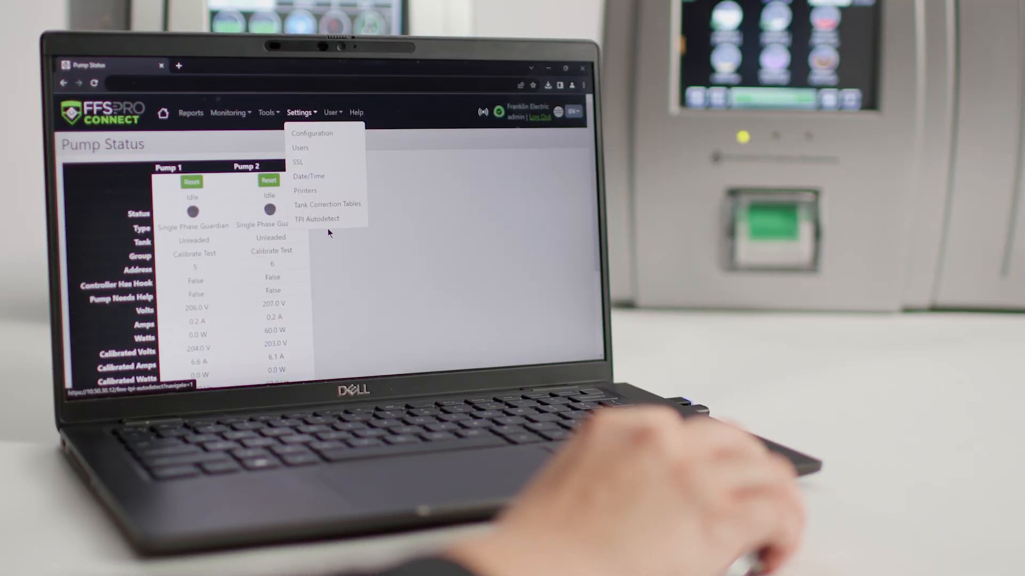
{"action": "left_click", "coordinate": [317, 219]}
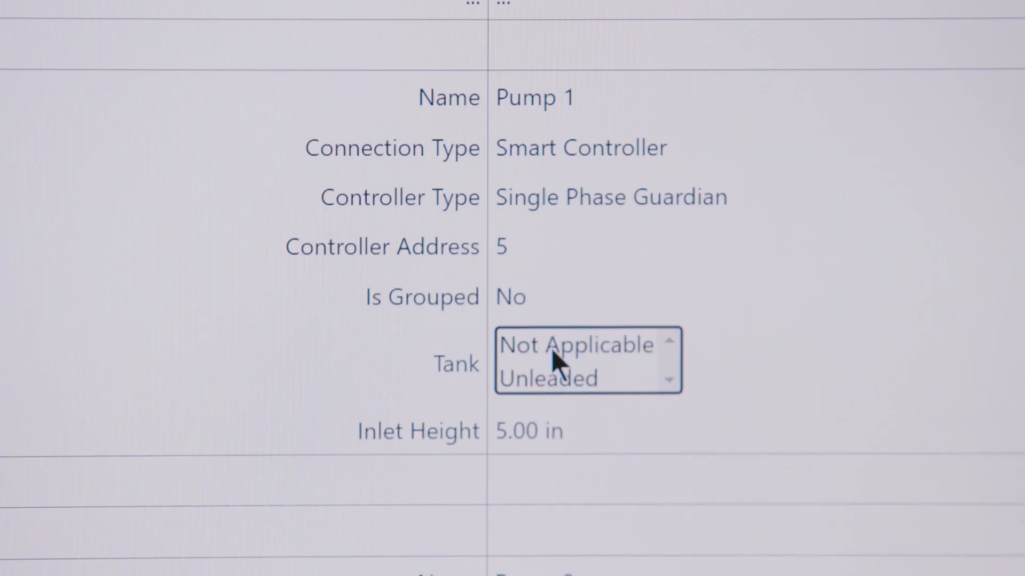
{"action": "left_click", "coordinate": [550, 379]}
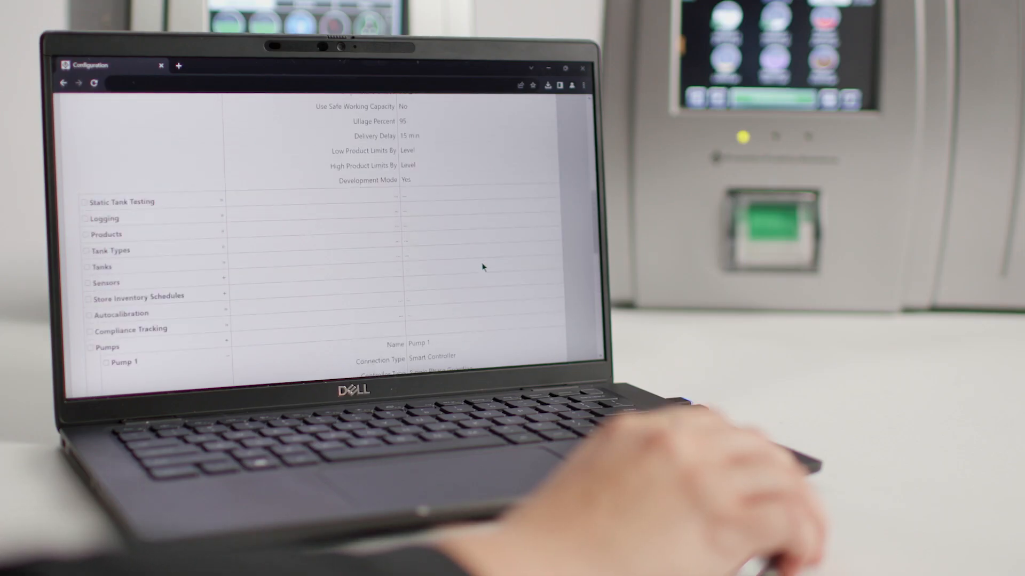
{"action": "scroll", "scroll_direction": "down", "scroll_amount": 3}
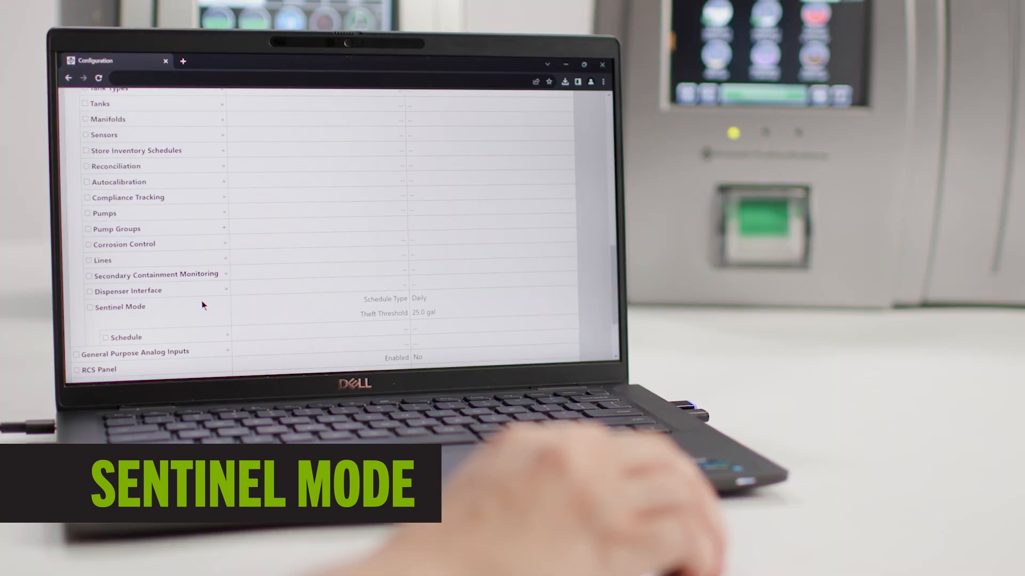
Step: Expand Sentinel Mode to show its Daily schedule and 25.0 gal theft threshold
{"action": "left_click", "coordinate": [424, 298]}
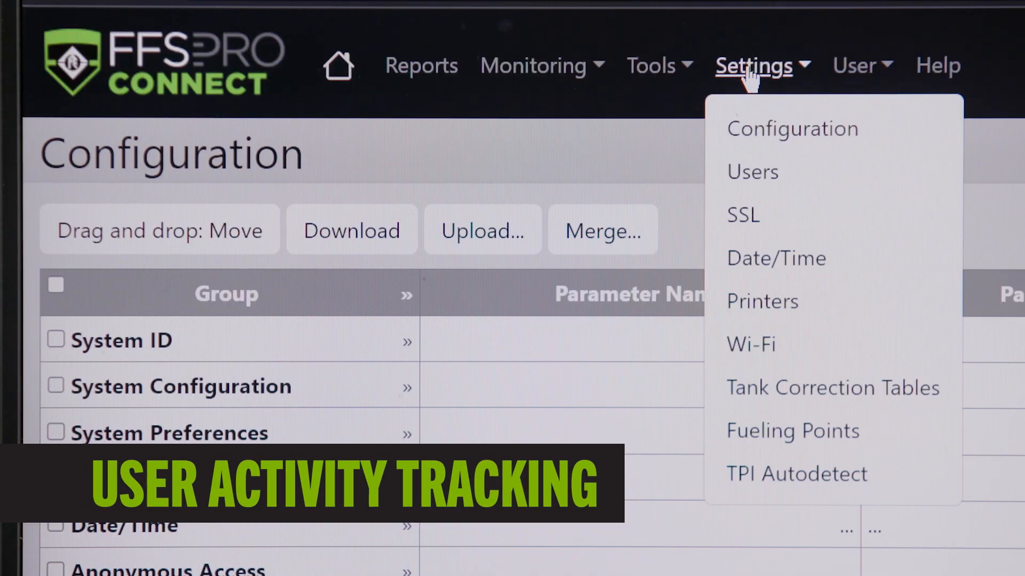
{"action": "left_click", "coordinate": [742, 215]}
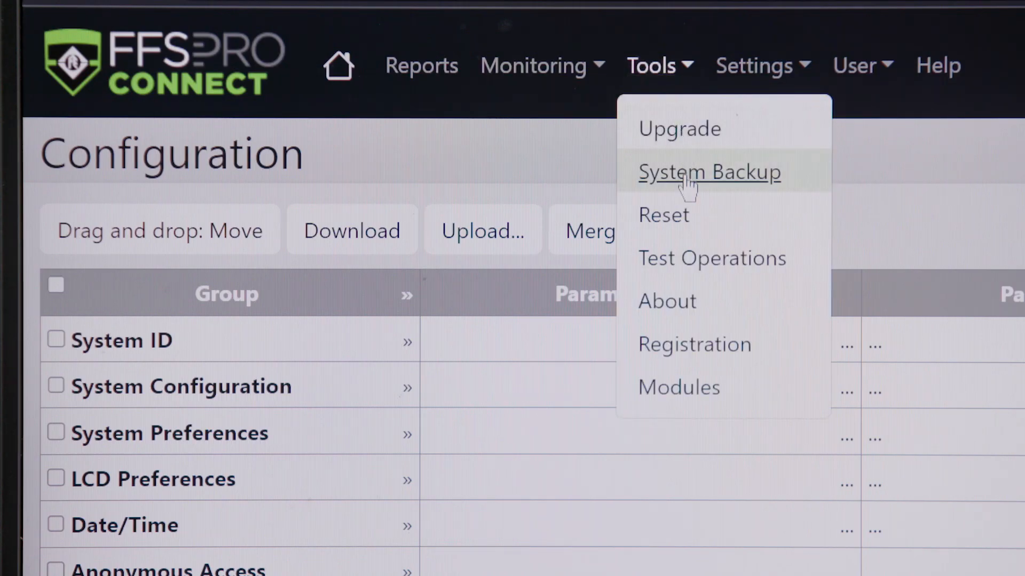
Step: Open System Backup and download the 187-byte backup file
{"action": "left_click", "coordinate": [709, 172]}
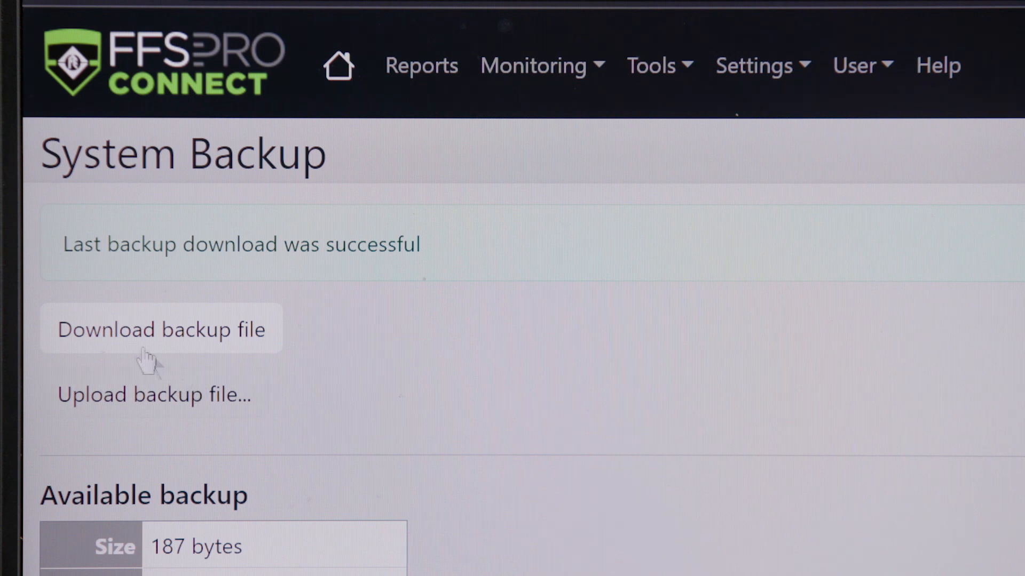